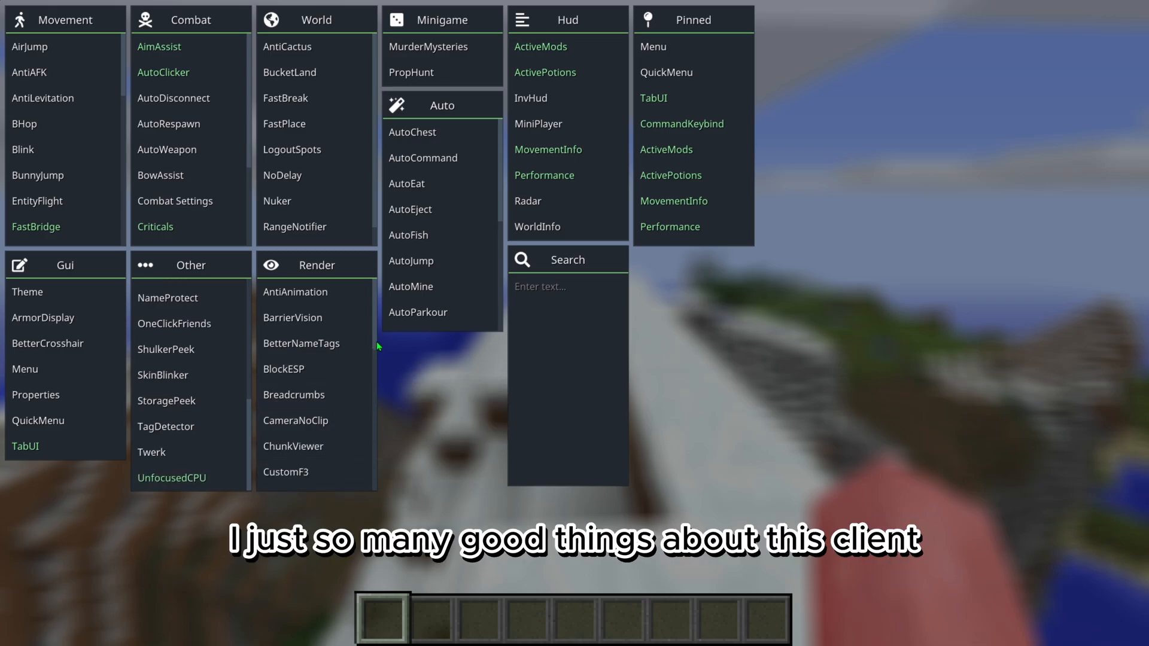
mouse_move(508, 195)
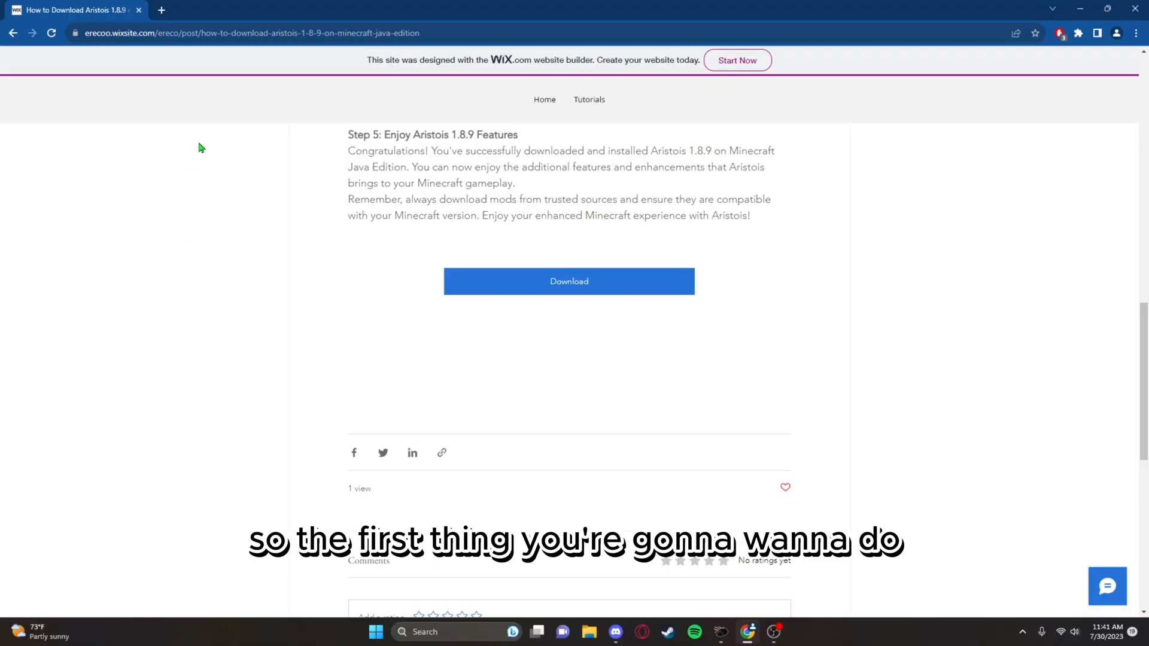
Follow the tutorial's Download button to the Aristois 1.8.9 work.ink link page.
left_click(249, 33)
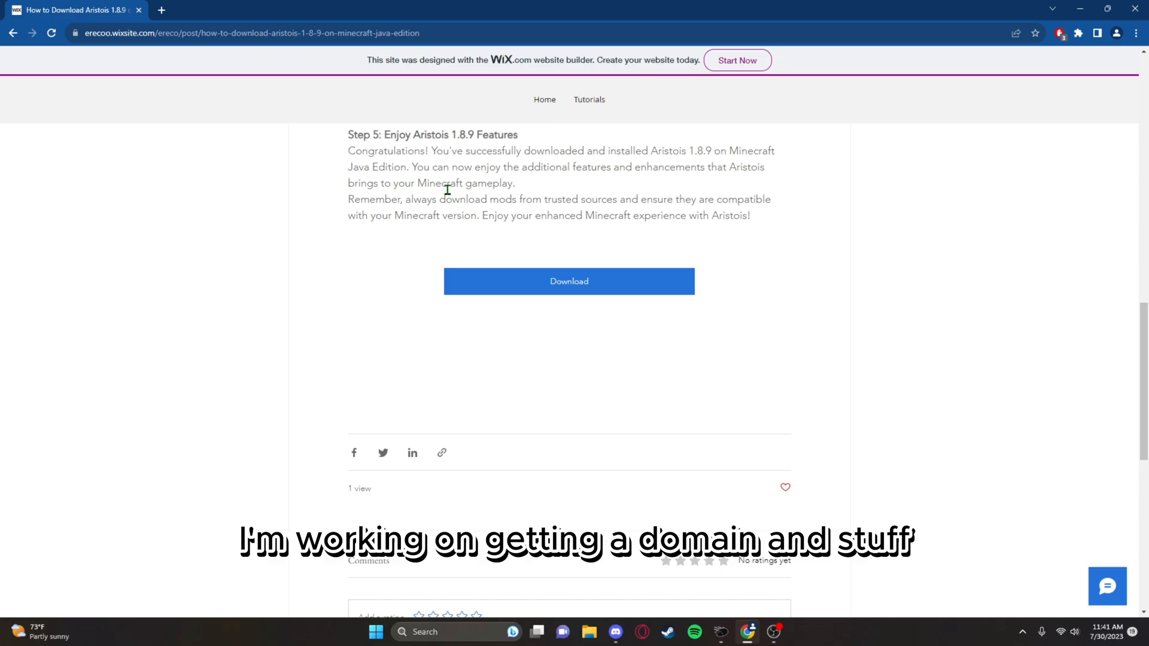
mouse_move(639, 268)
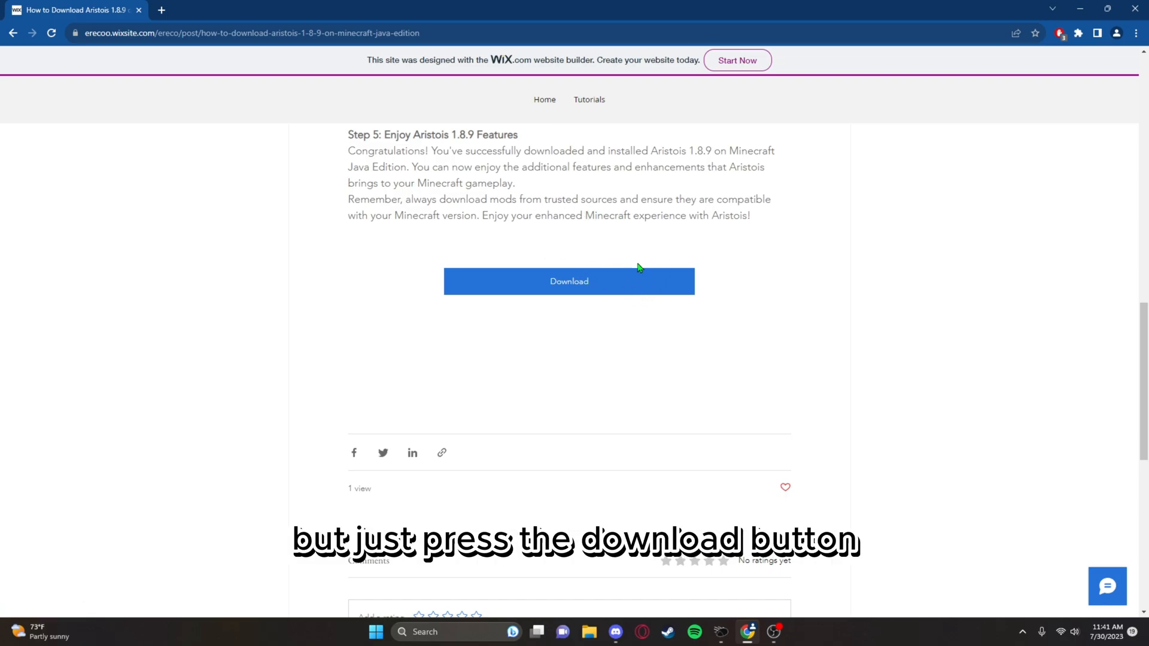
left_click(569, 281)
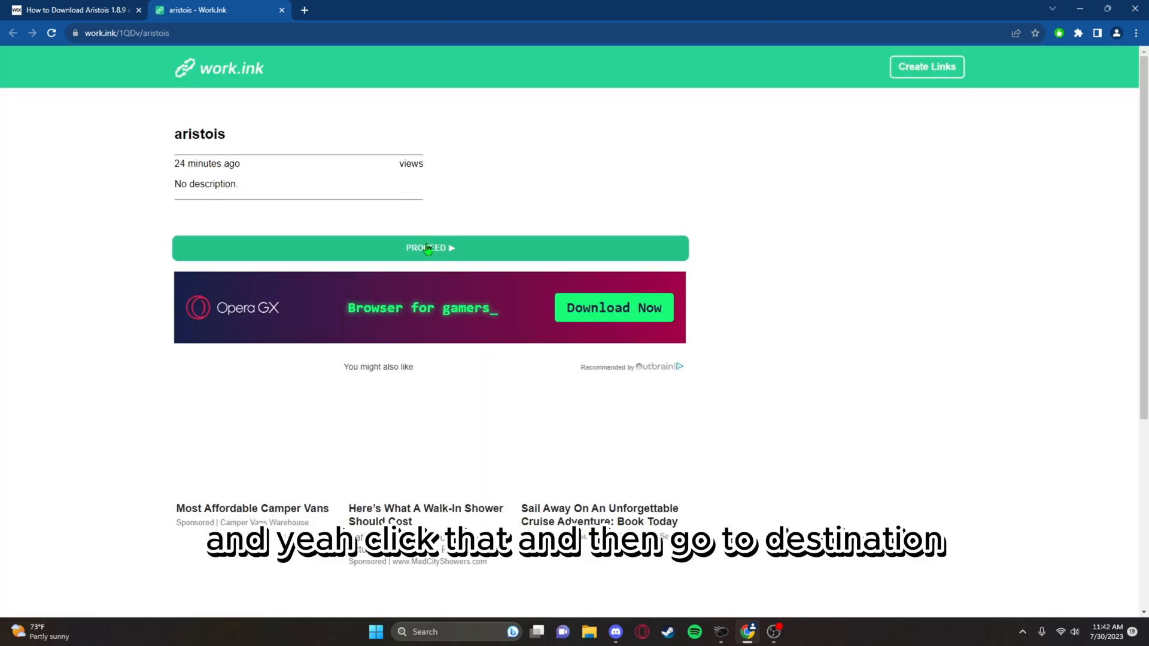
Get through work.ink's Proceed and Go To Destination steps to reach aristois.net/download.
left_click(427, 249)
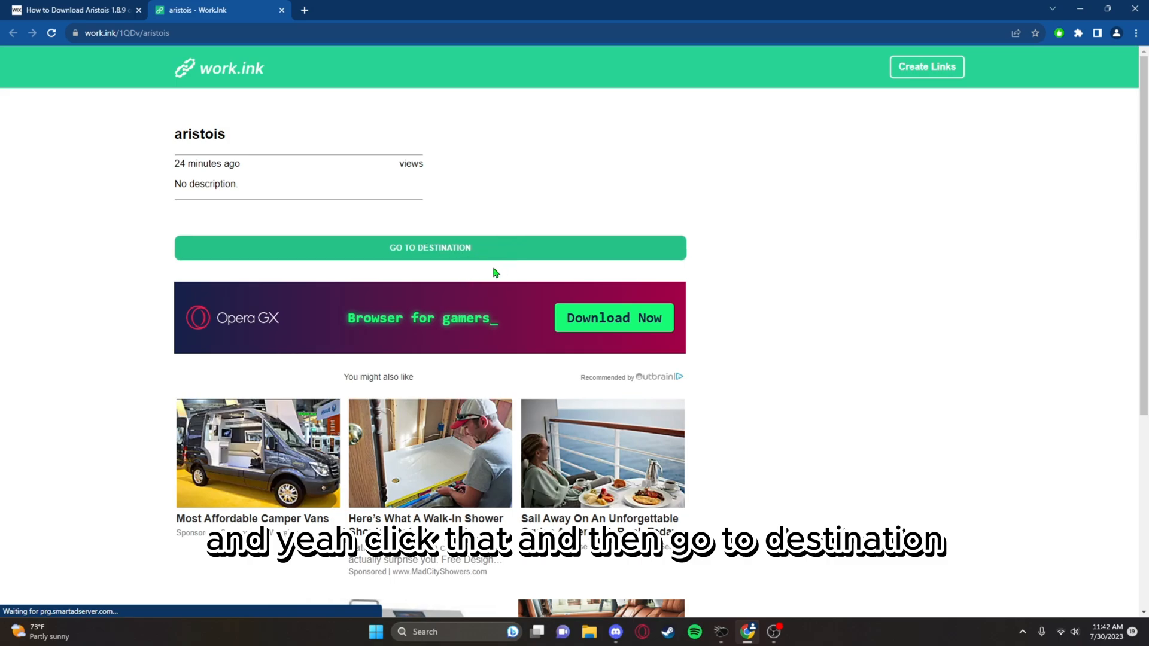
left_click(429, 247)
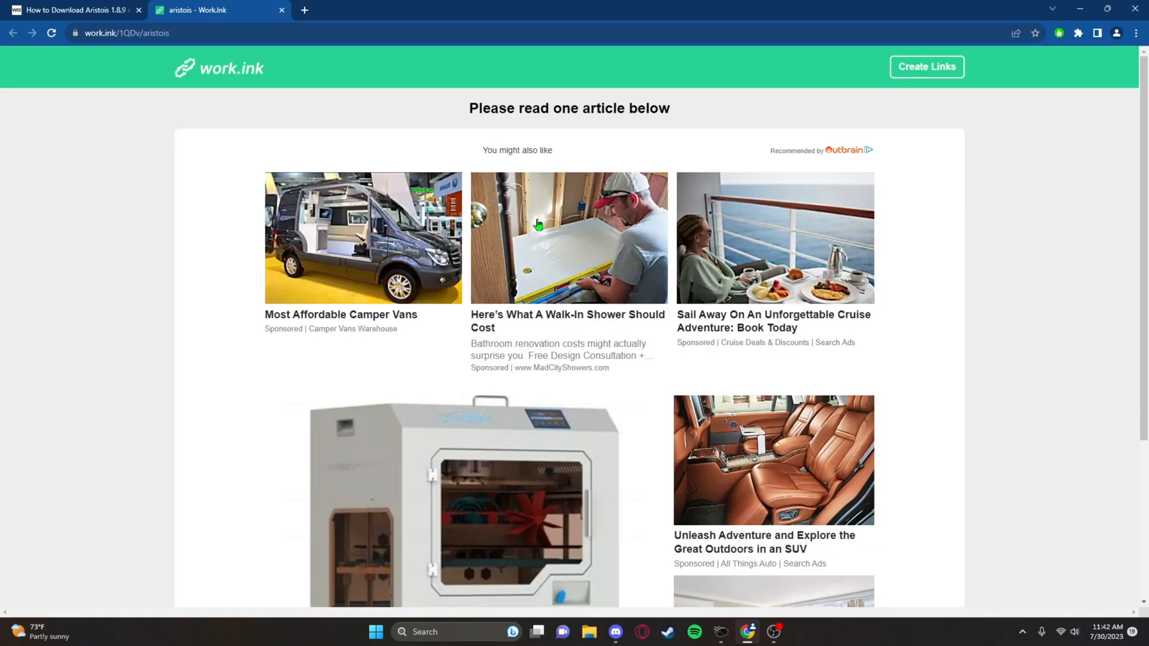
scroll("down", 3)
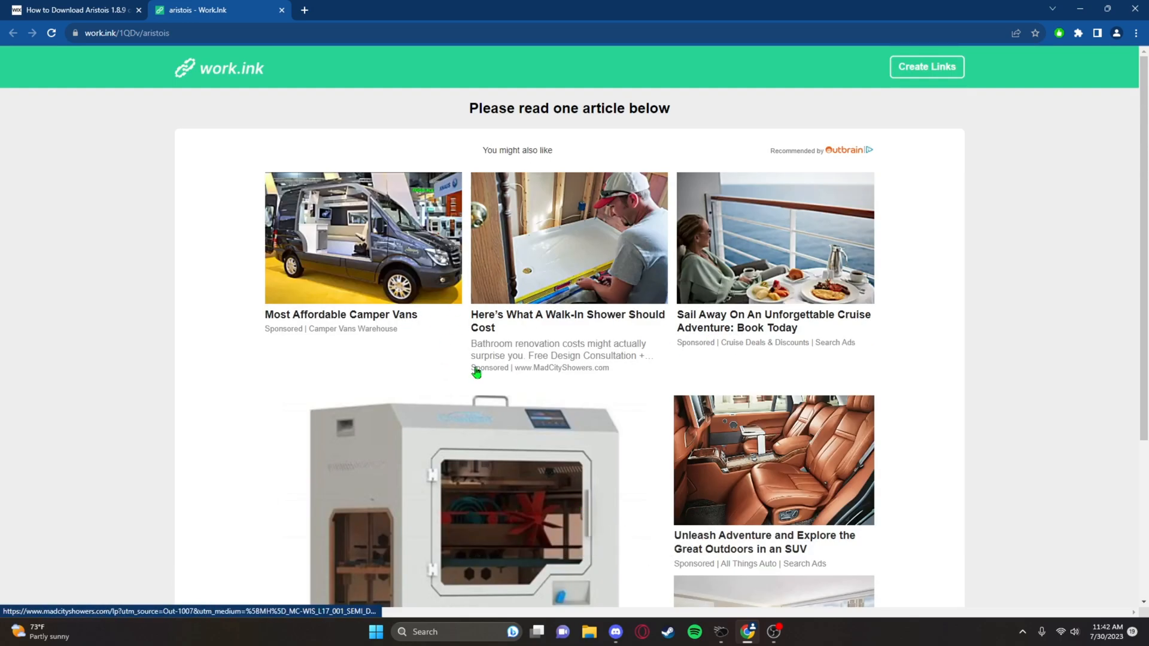
scroll("down", 3)
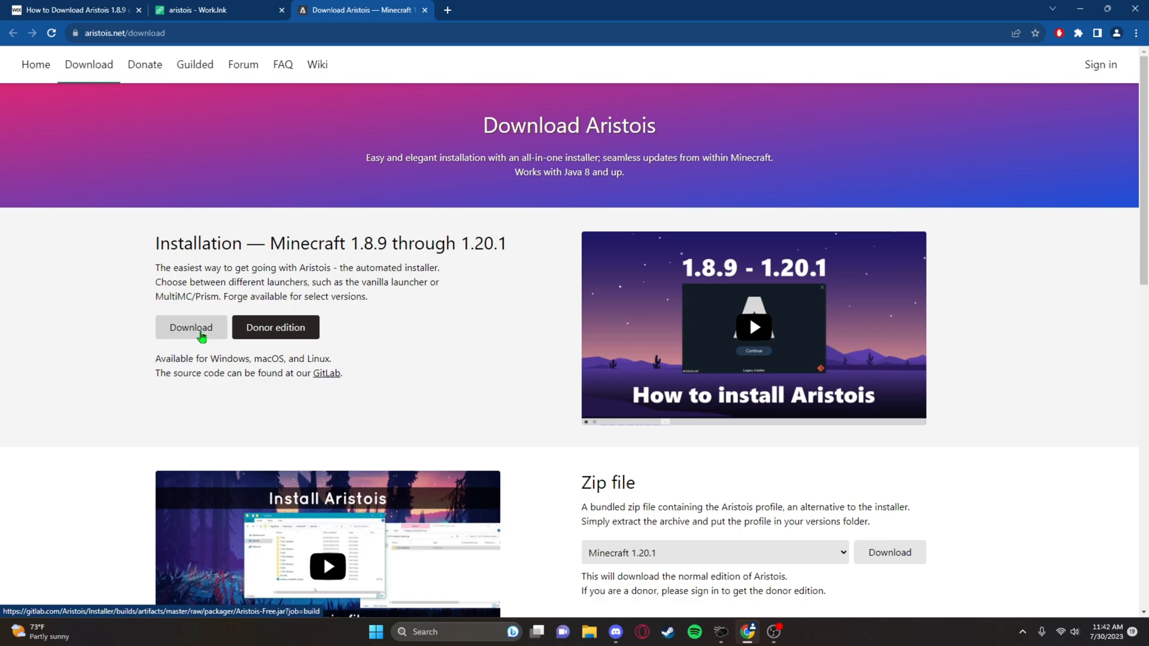
Download Aristois-Free.jar and keep it despite the harmful-file warning.
left_click(192, 327)
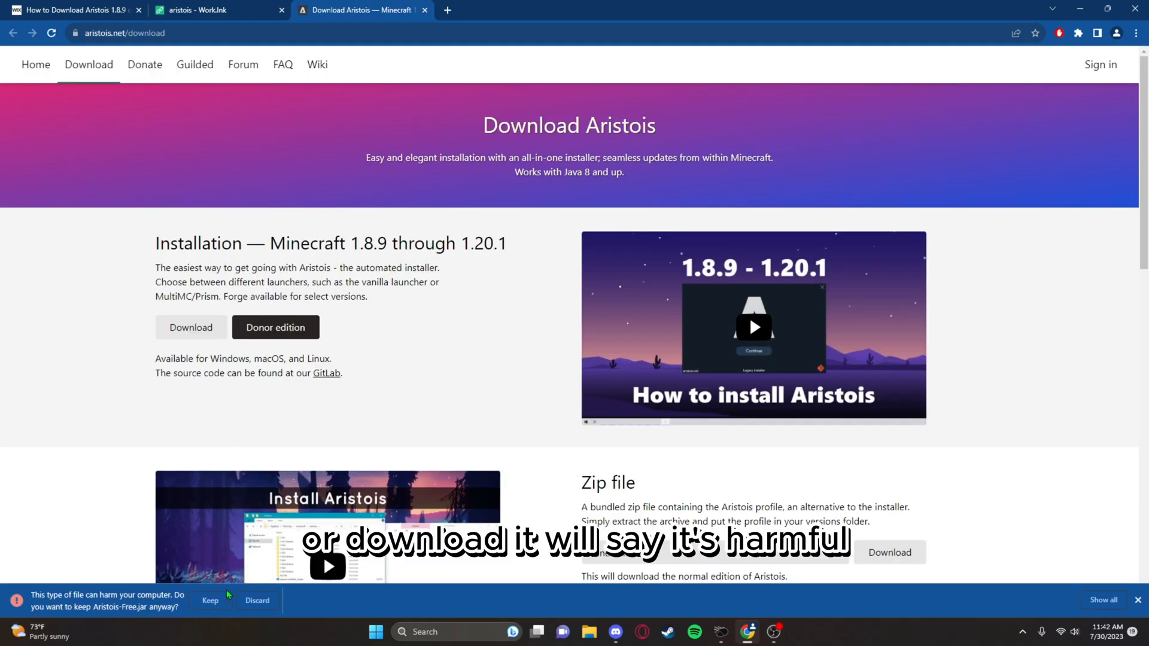
left_click(210, 601)
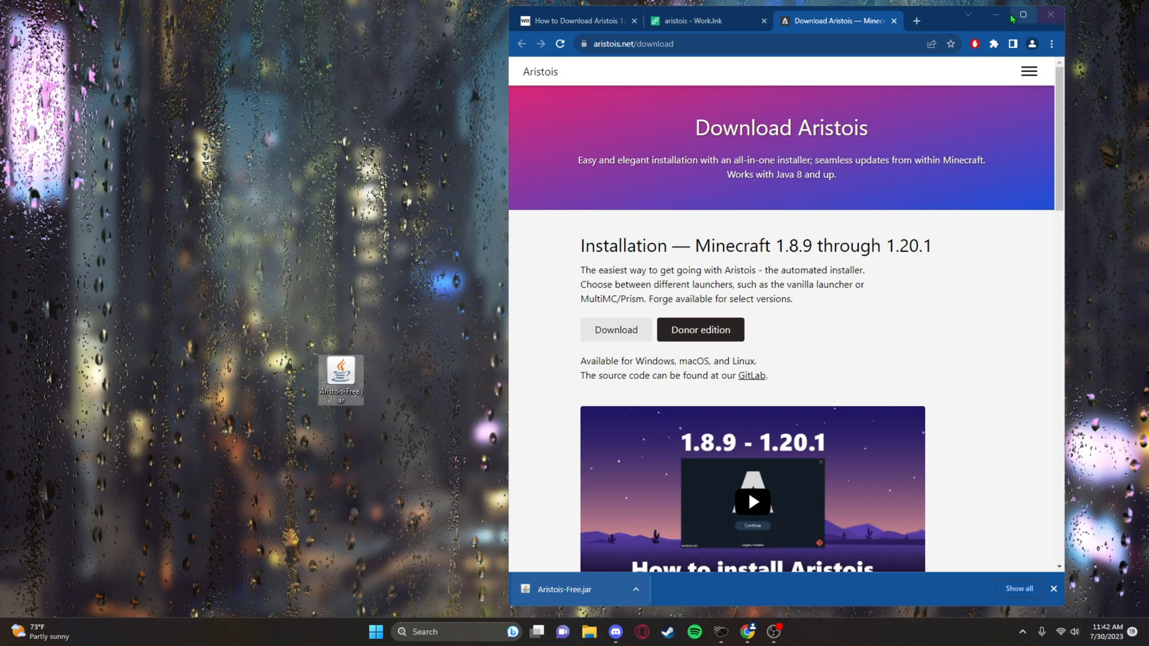
Minimize the browser and run Aristois-Free.jar from the desktop.
left_click(1050, 13)
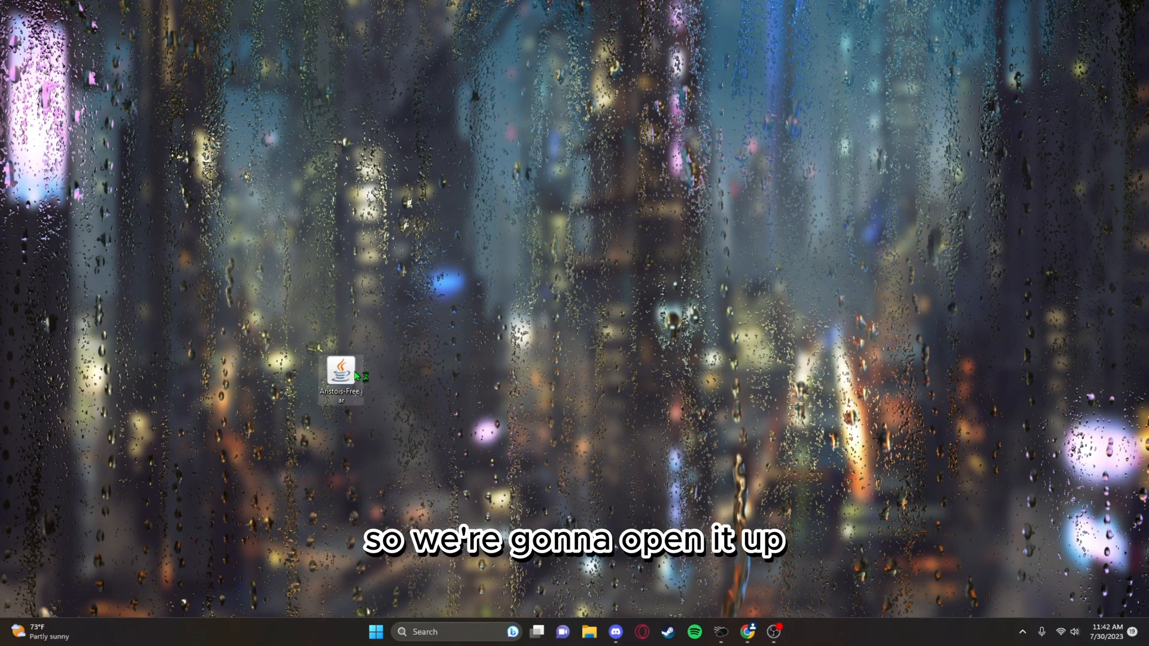
double_click(344, 376)
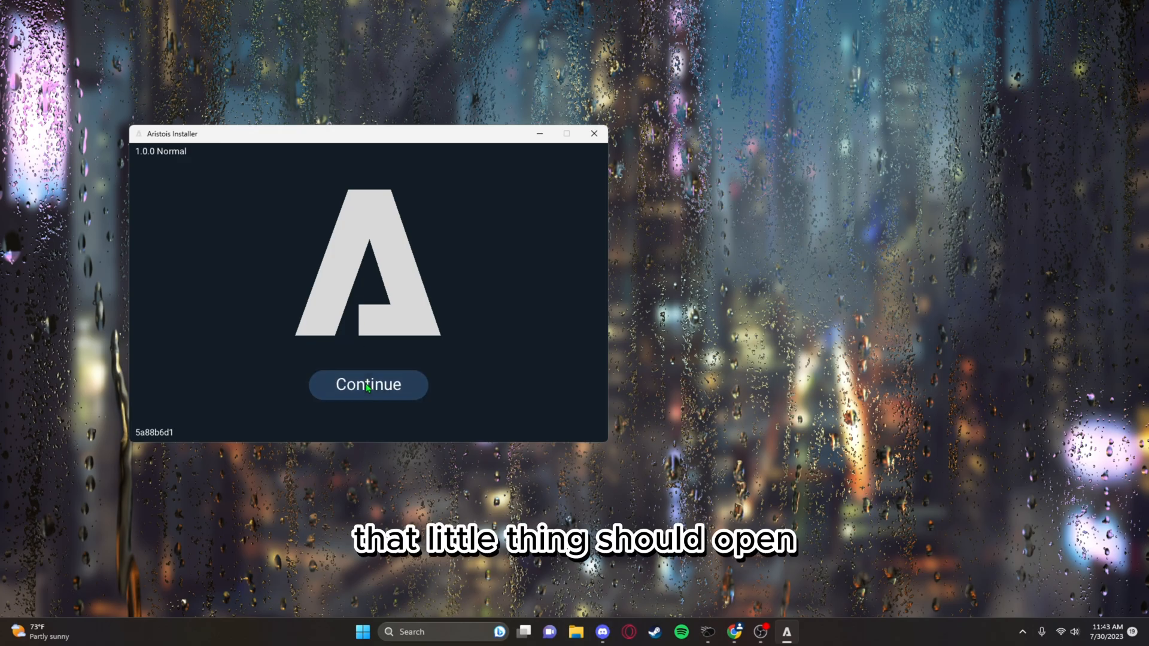
Install Aristois for Minecraft 1.8.9, Vanilla launcher, into the .minecraft directory.
left_click(369, 384)
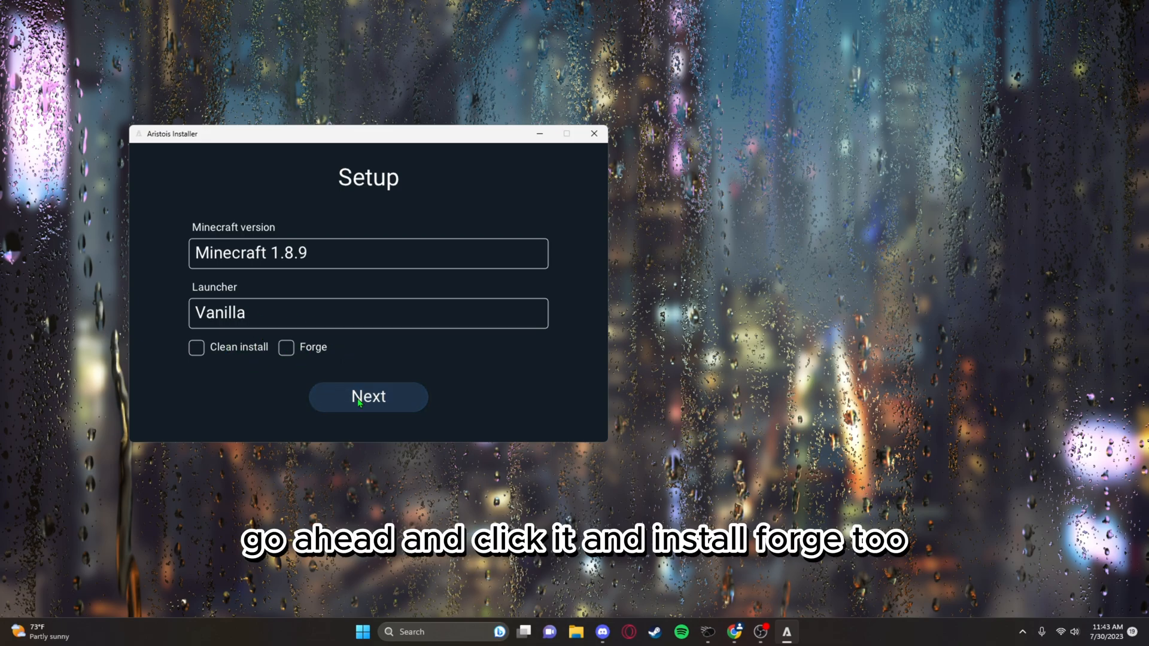
left_click(369, 396)
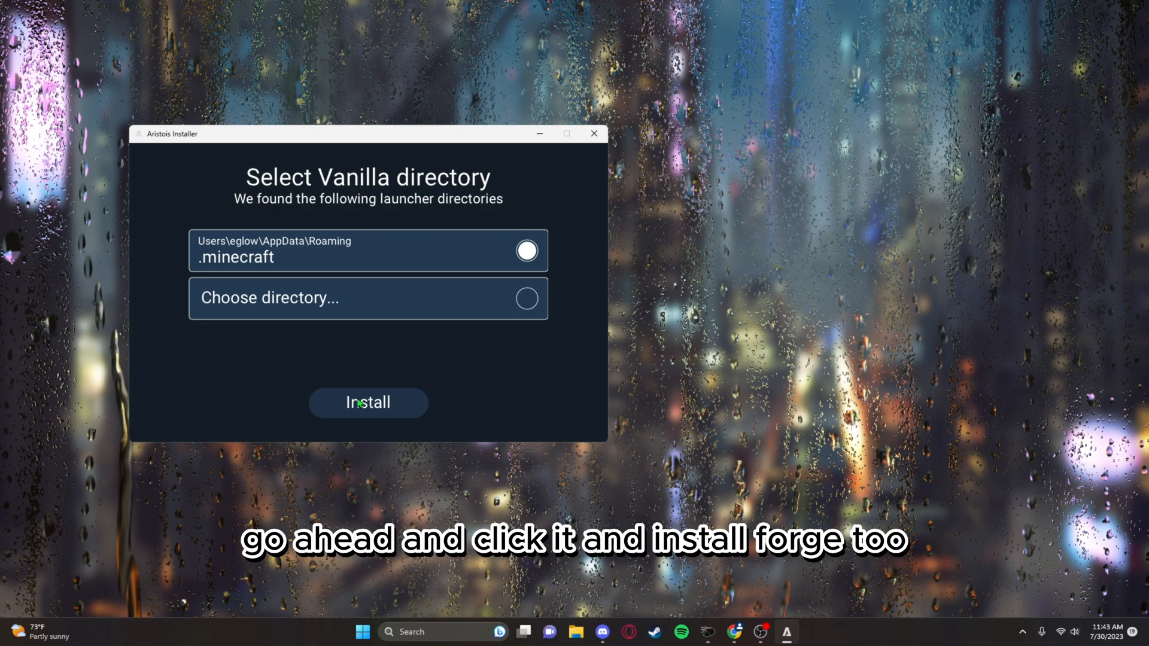
left_click(369, 402)
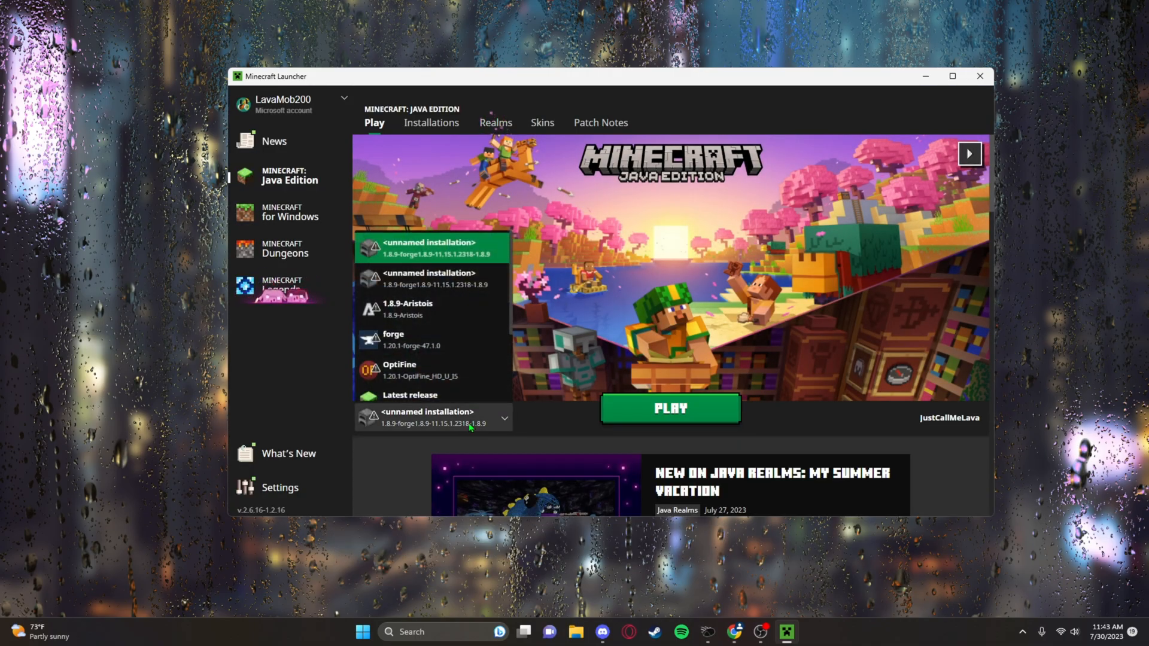
Select 1.8.9-Aristois, check the Installations list, and launch the game with PLAY.
left_click(407, 309)
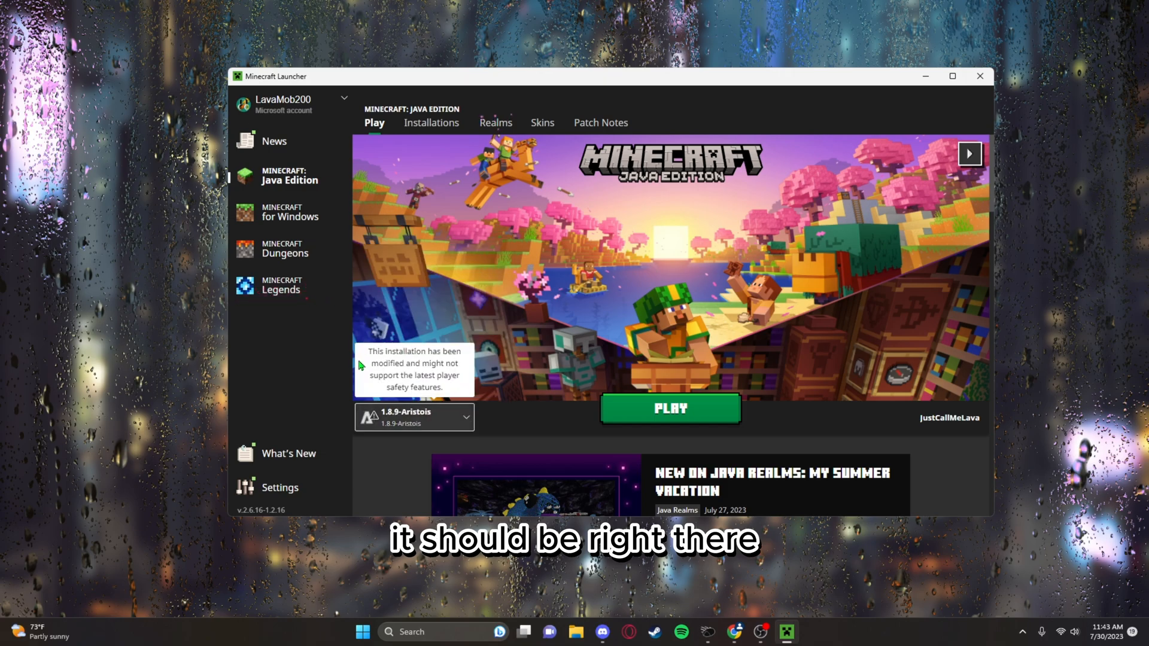
left_click(431, 122)
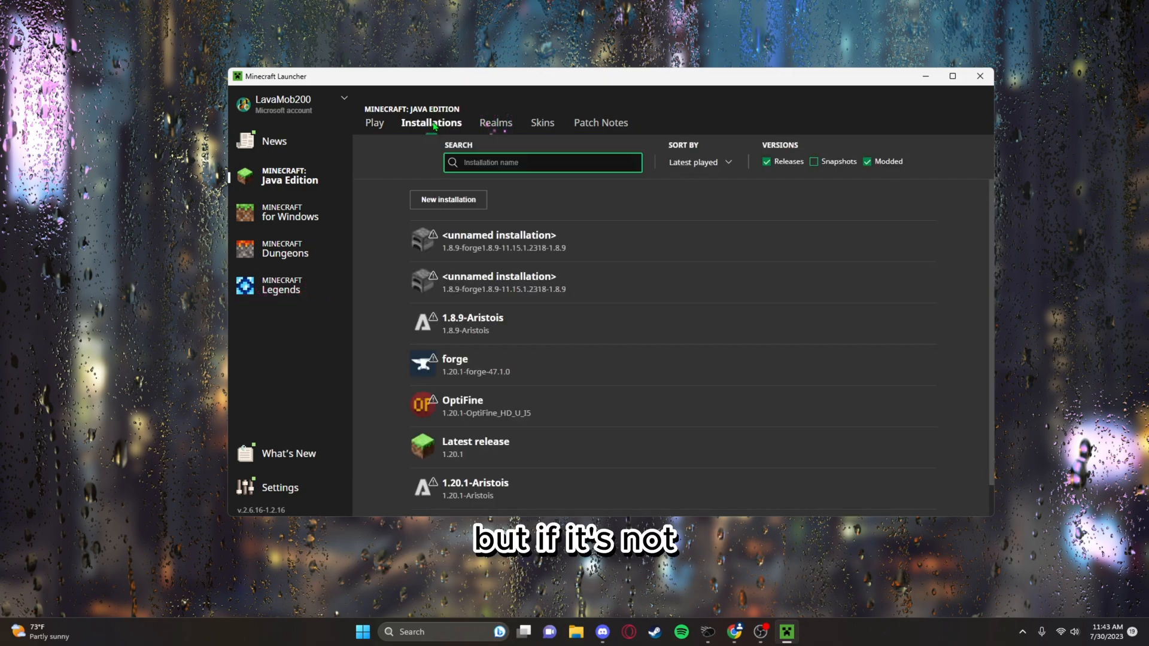
left_click(448, 199)
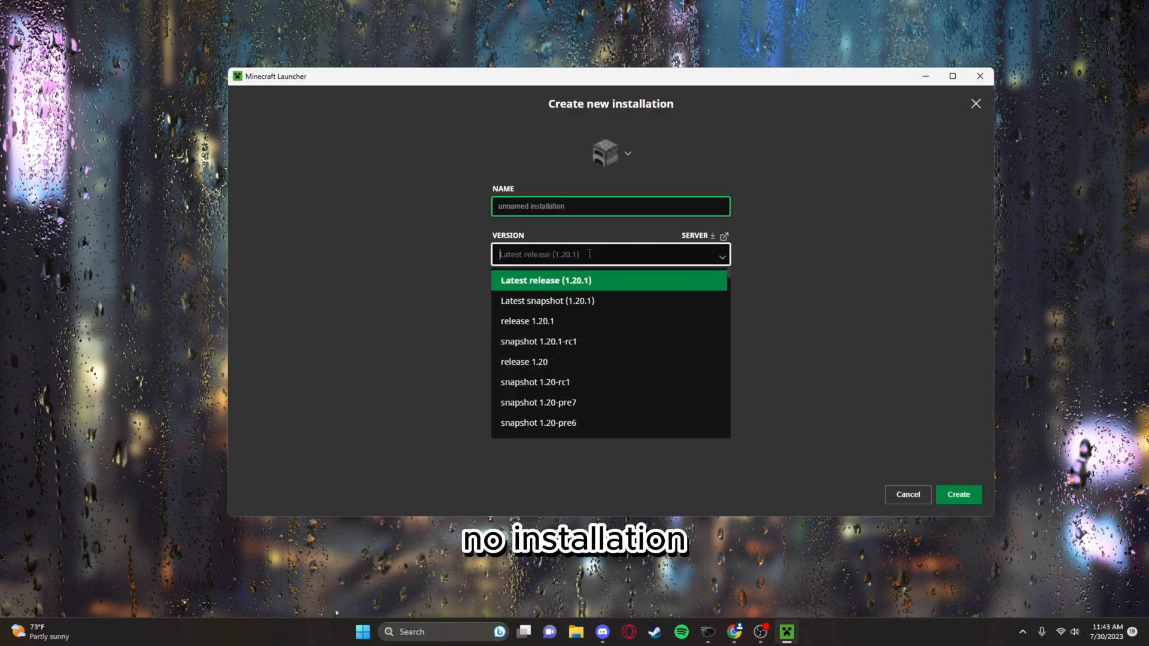
type("1.8")
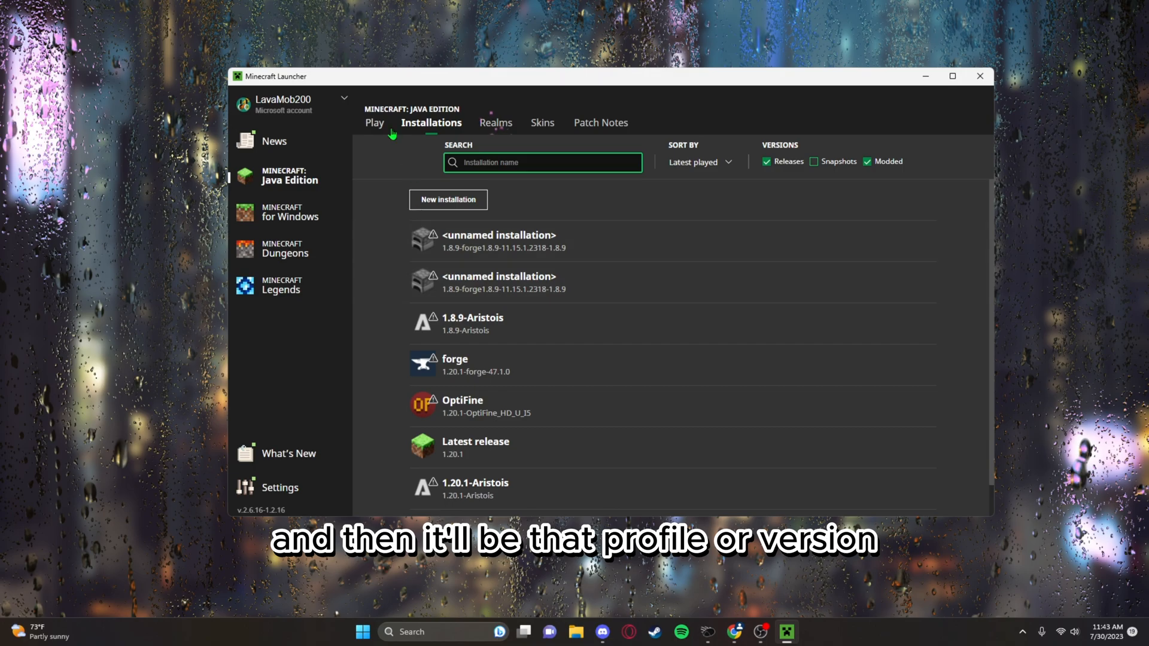
left_click(374, 123)
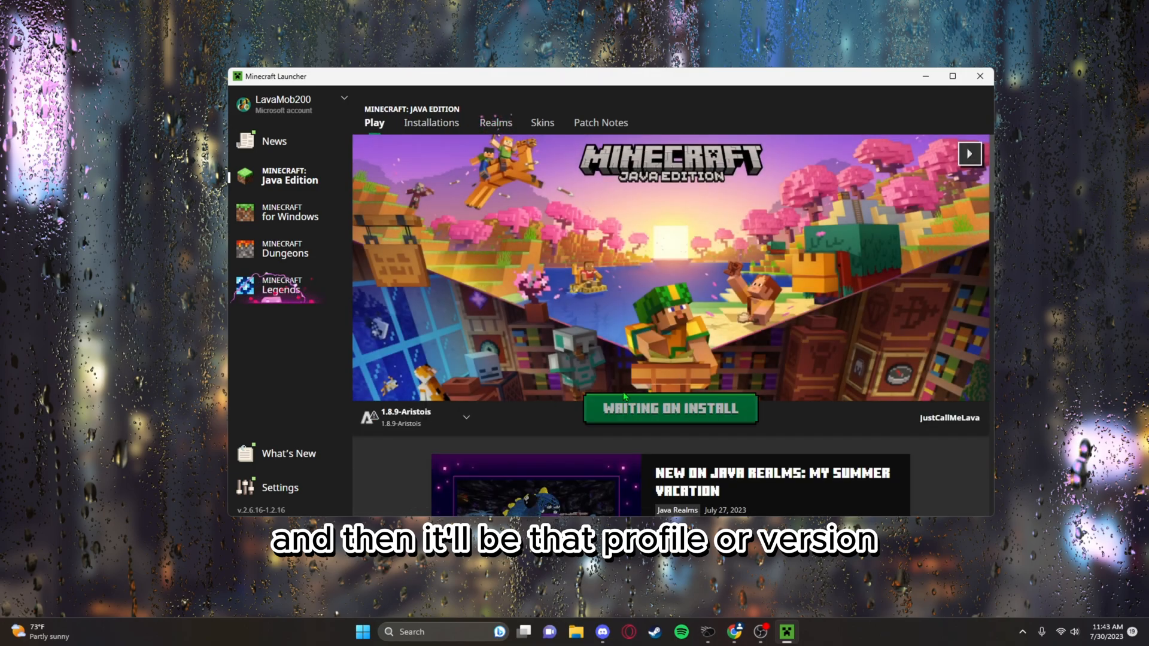
left_click(671, 408)
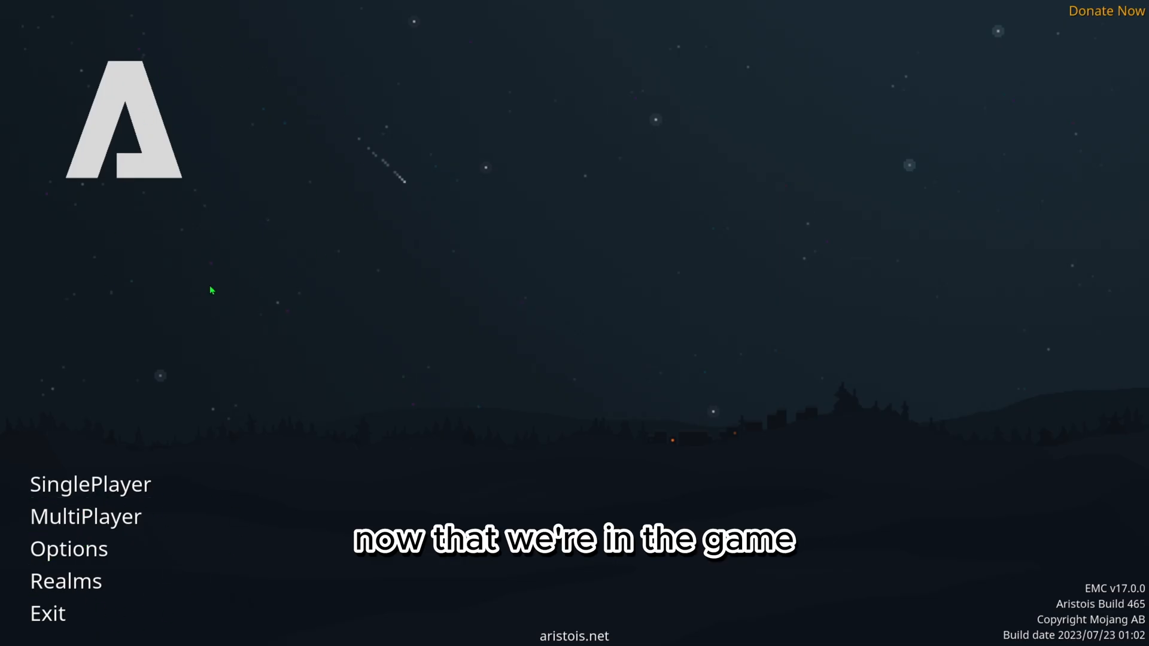
Enter a SinglePlayer world from the Aristois title screen.
left_click(90, 484)
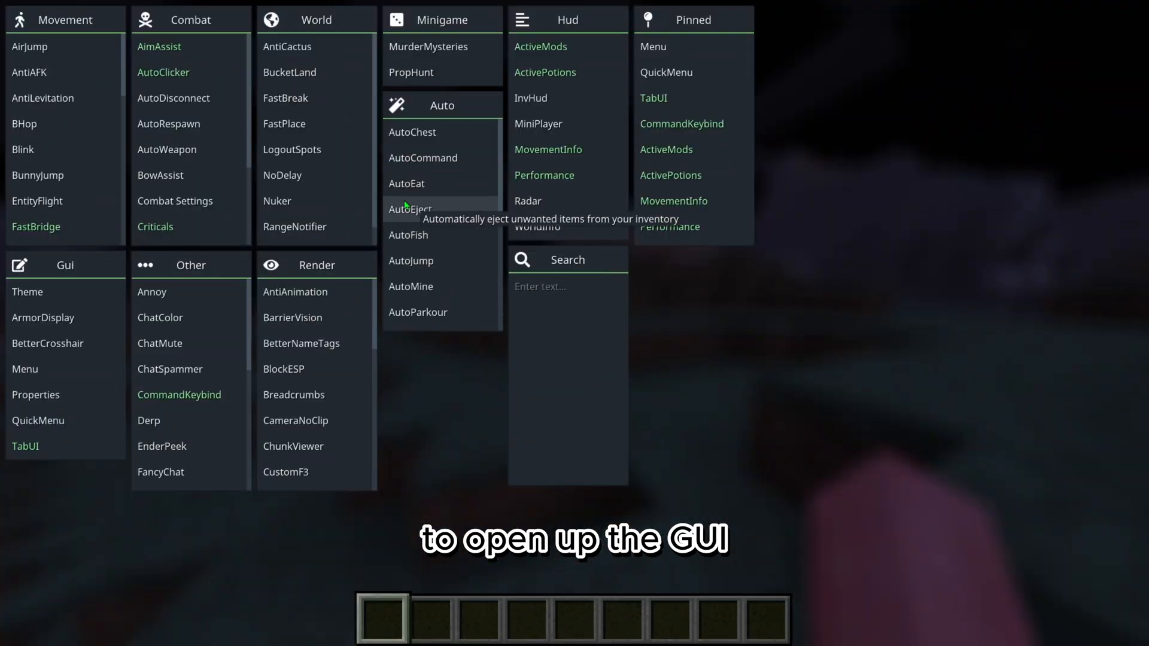
mouse_move(190, 72)
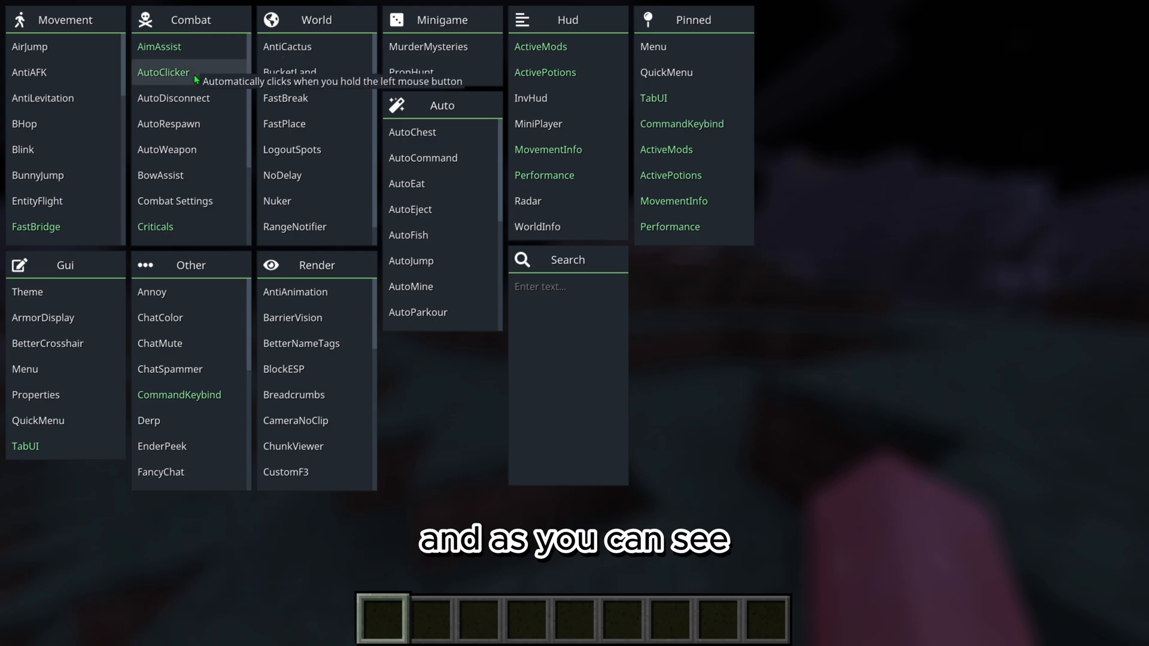
Show the Aristois ClickGUI with Movement, Combat, World, Render and other module lists.
left_click(163, 71)
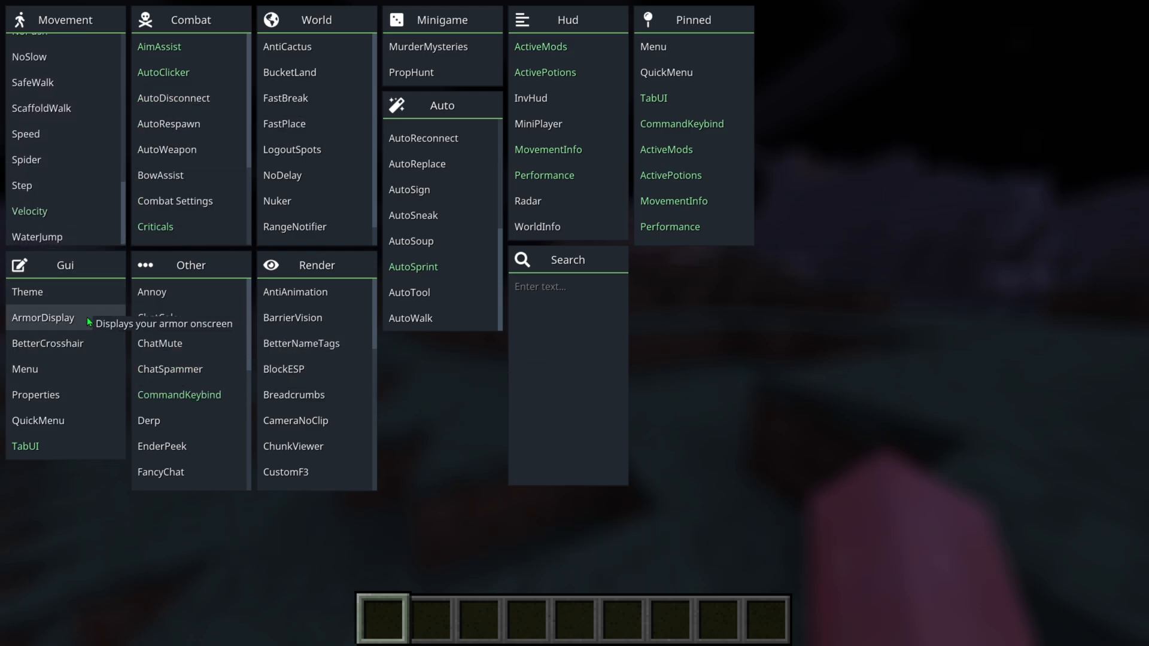
mouse_move(71, 435)
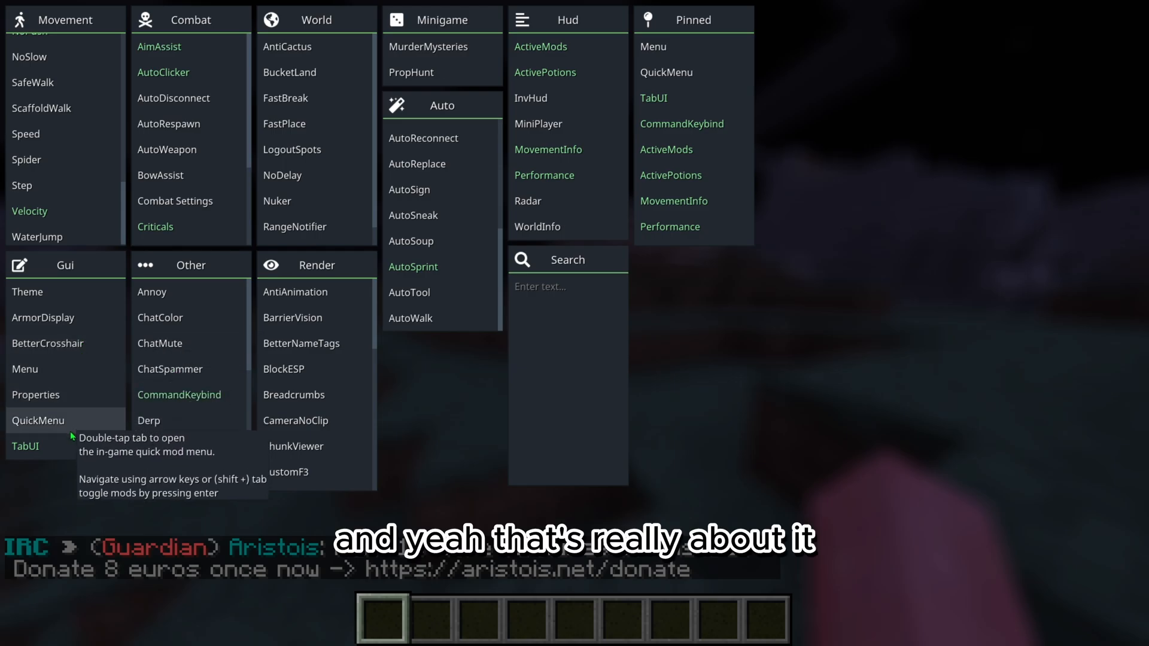